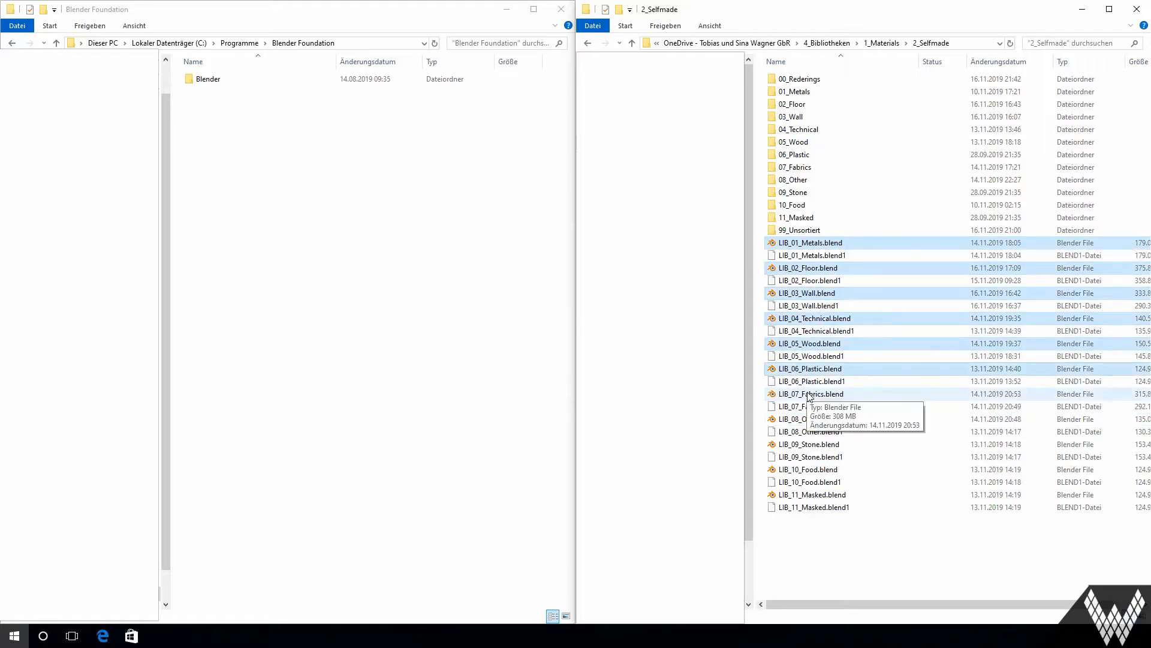
Step: Copy the selected LIB .blend files and browse into Blender/2.80/scripts/addons/materials_library_vx
{"action": "right_click", "coordinate": [808, 318]}
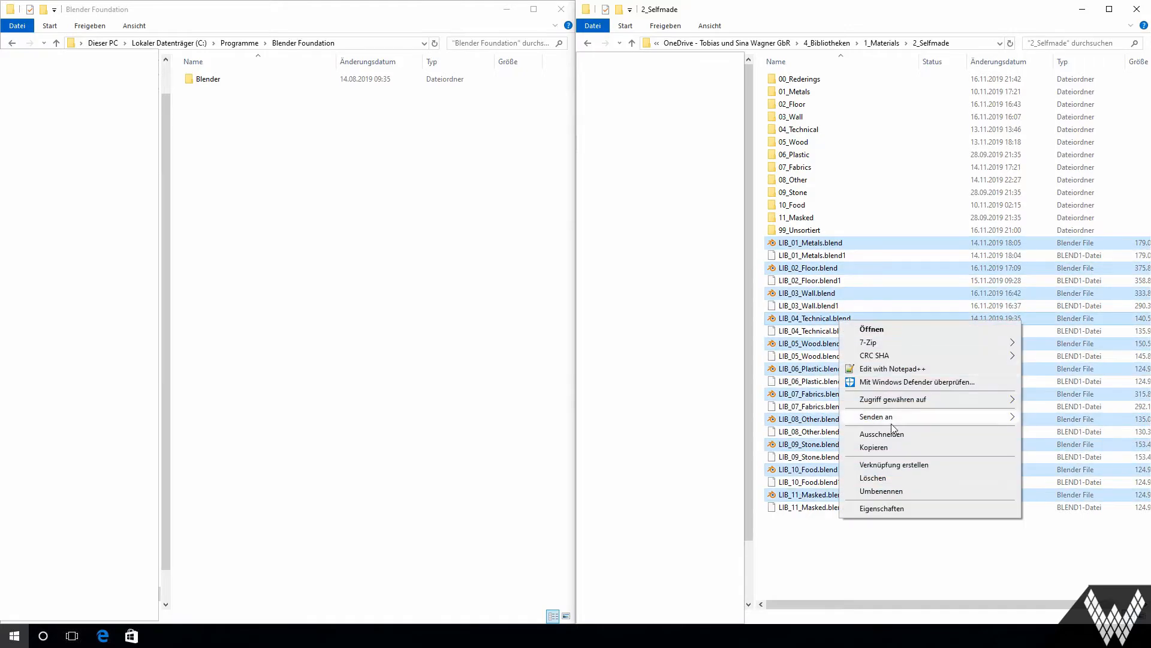
{"action": "left_click", "coordinate": [208, 79]}
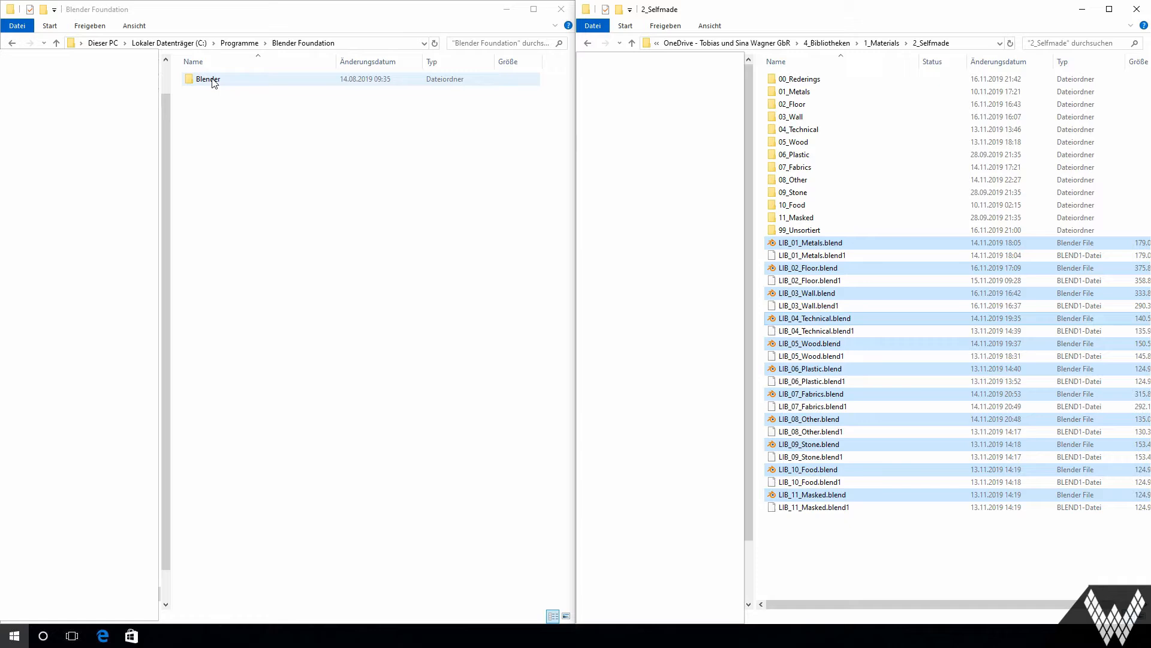
{"action": "double_click", "coordinate": [208, 79]}
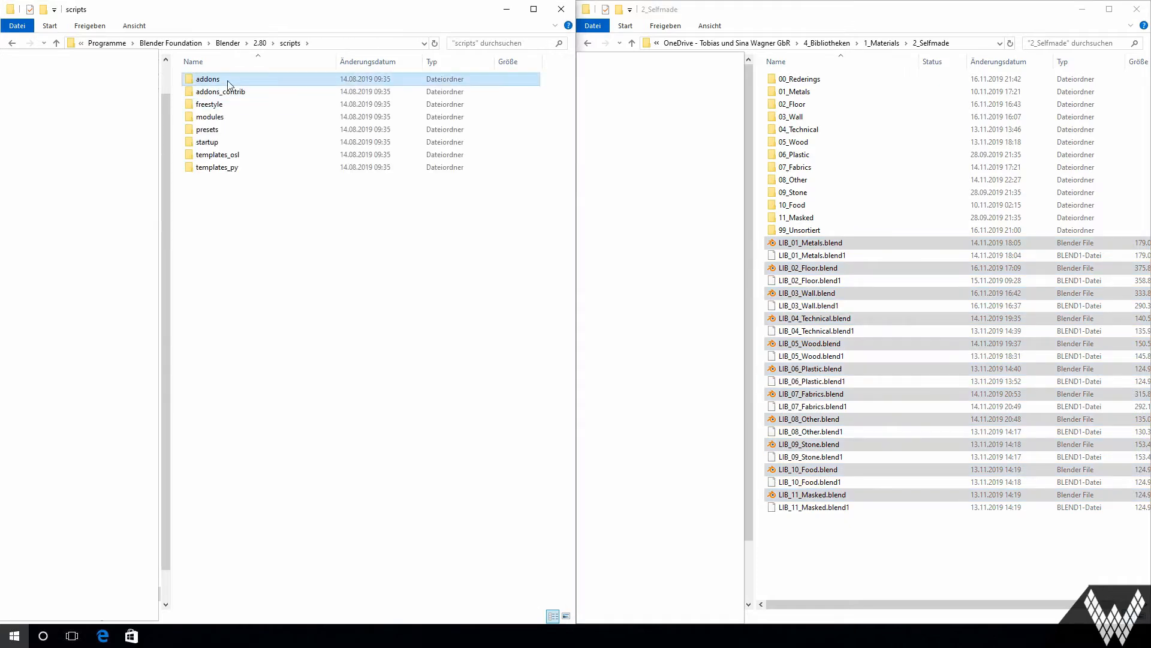
{"action": "double_click", "coordinate": [208, 78]}
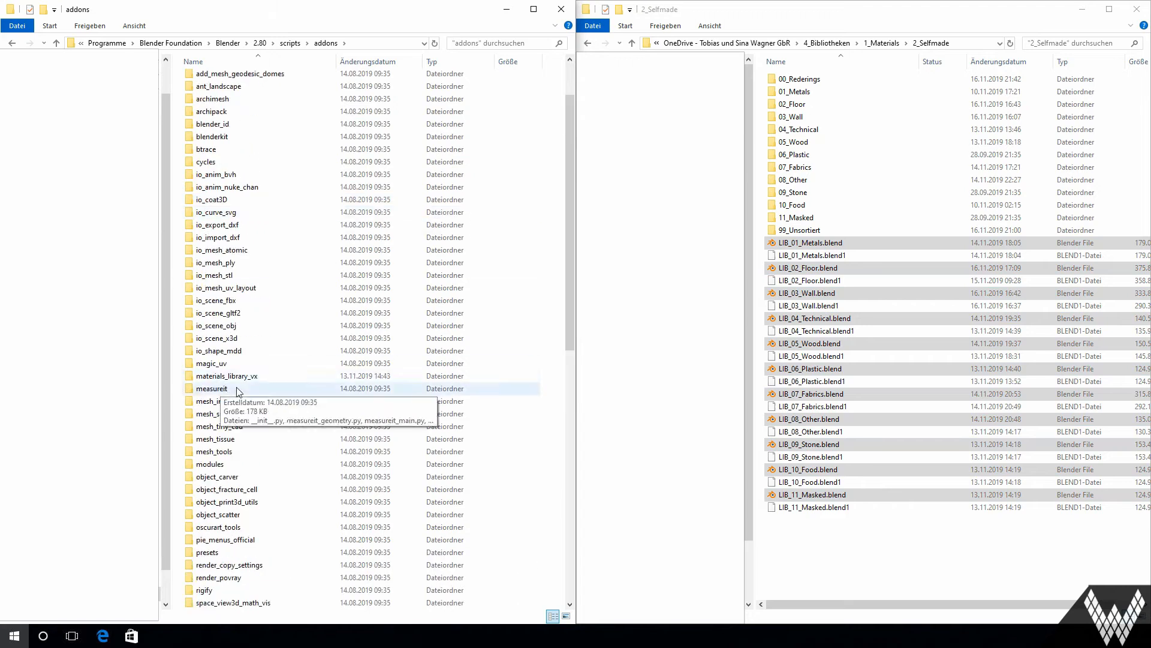
{"action": "double_click", "coordinate": [226, 375]}
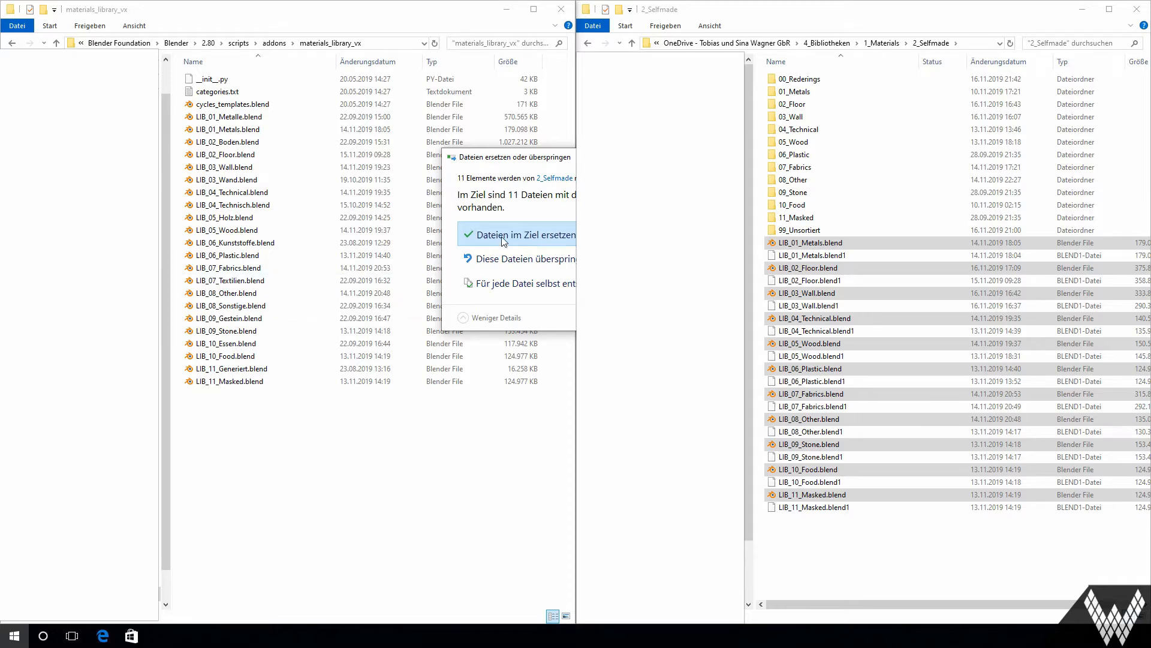
Step: Paste the files there, replacing the existing copies with administrator permission
{"action": "left_click", "coordinate": [514, 235]}
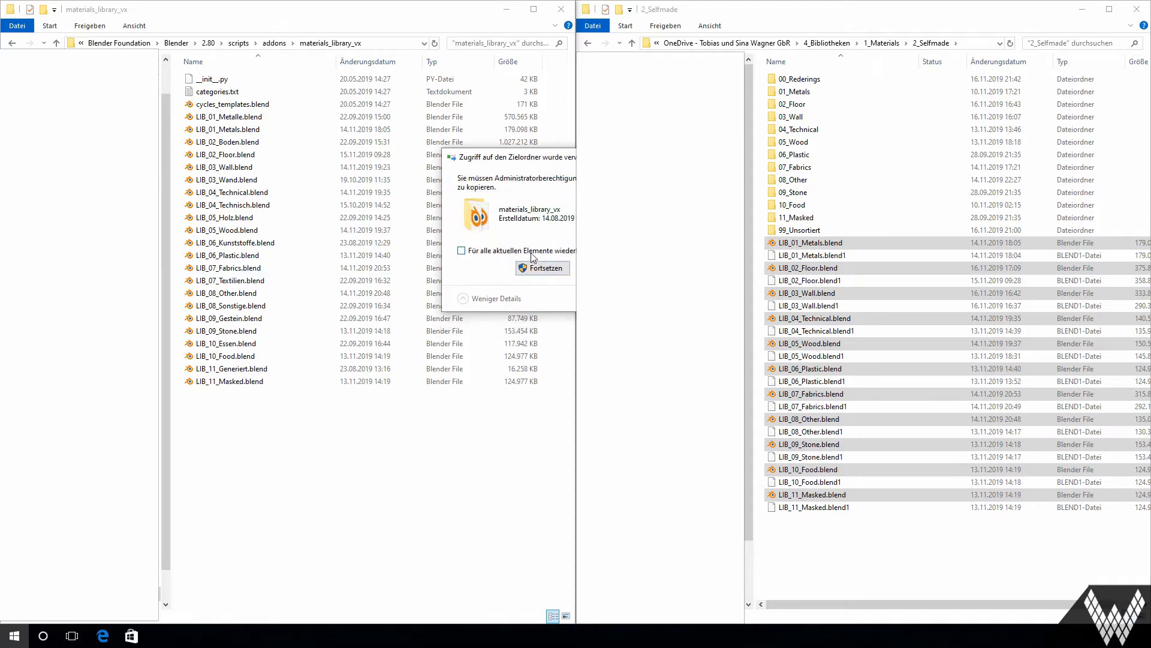
{"action": "left_click", "coordinate": [542, 268]}
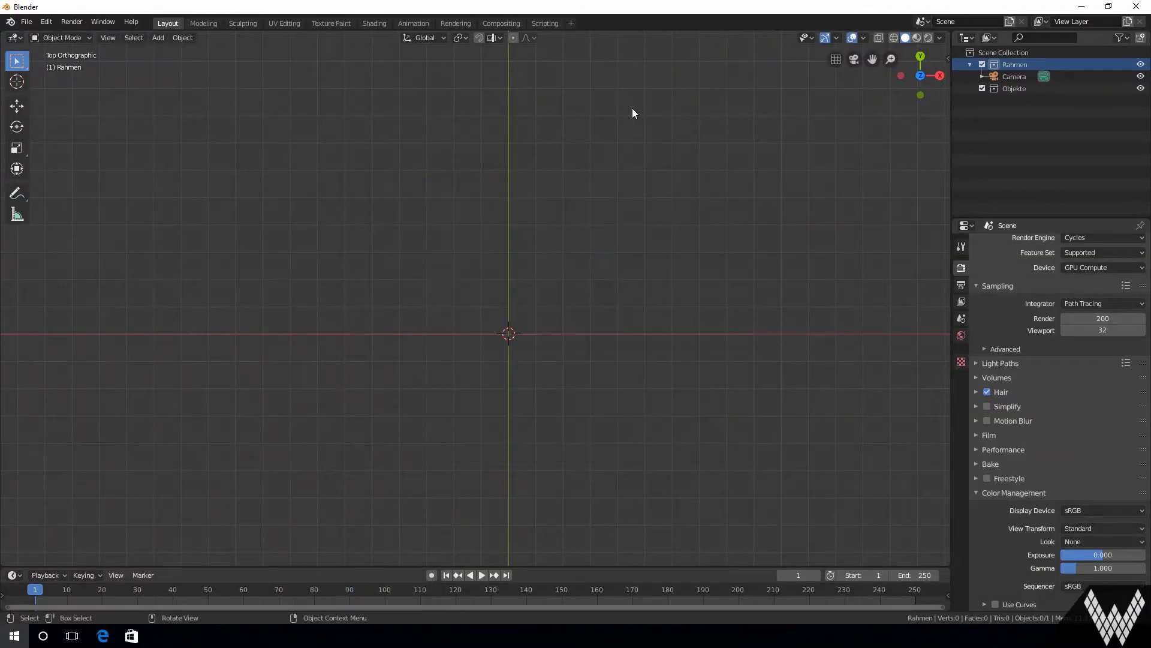
Step: In Preferences > Add-ons, search 'library', check the Material Library add-on is enabled, then close
{"action": "left_click_drag", "start_coordinate": [633, 114], "coordinate": [588, 225]}
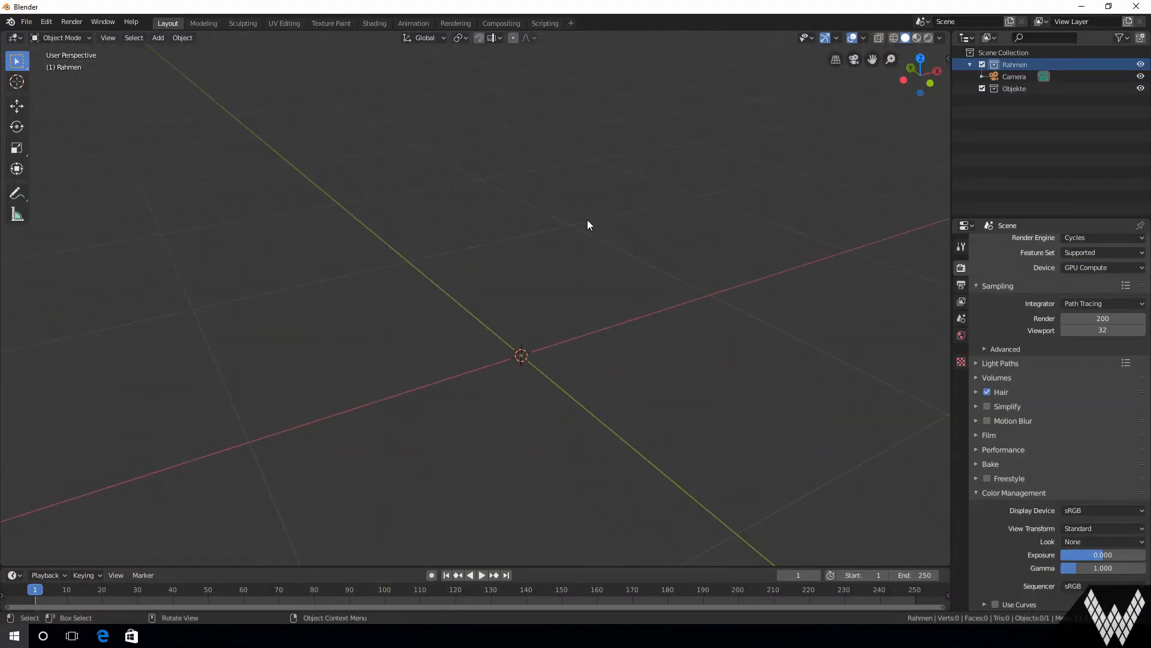
{"action": "left_click", "coordinate": [25, 22]}
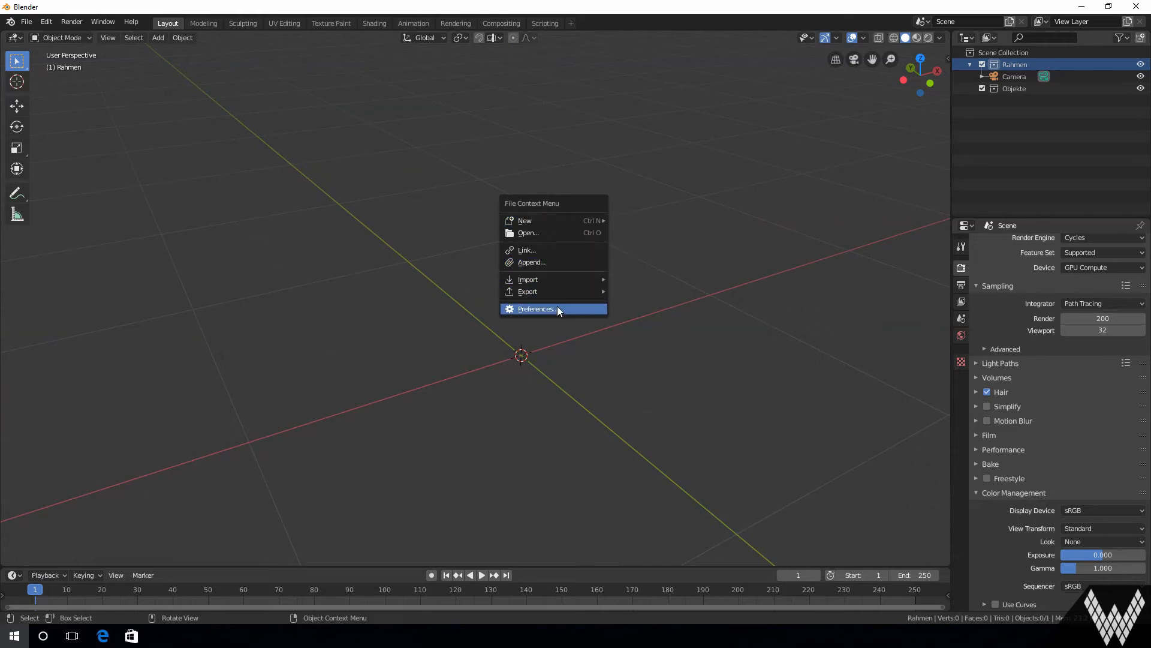
{"action": "left_click", "coordinate": [536, 309]}
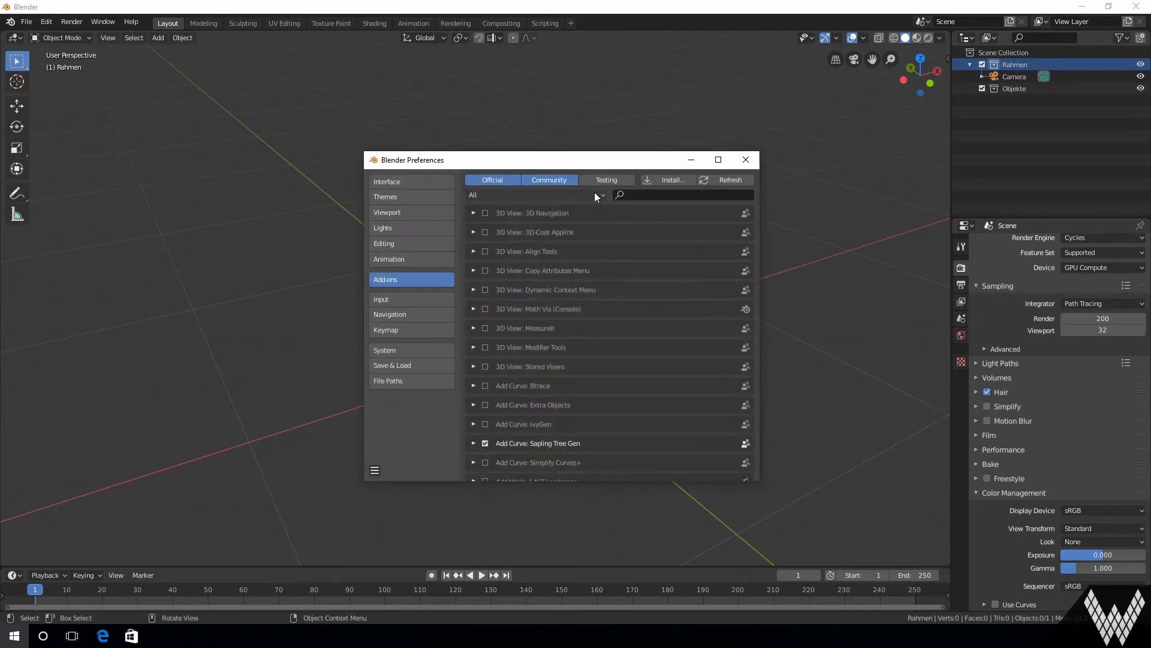
{"action": "left_click", "coordinate": [683, 194]}
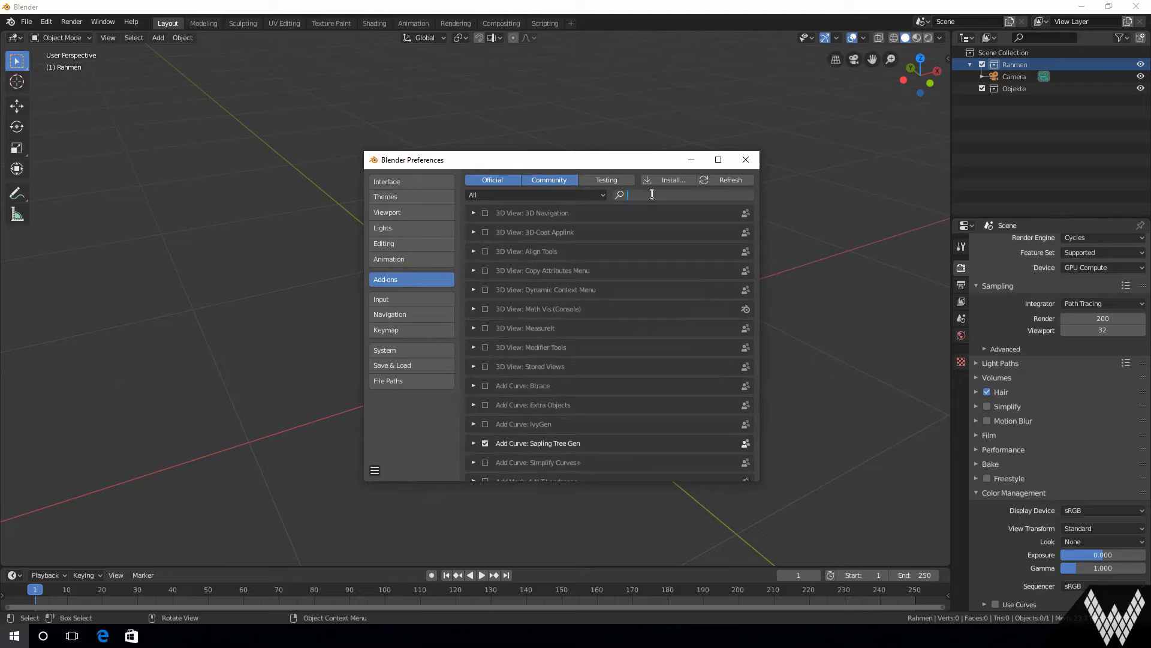
{"action": "type", "text": "library"}
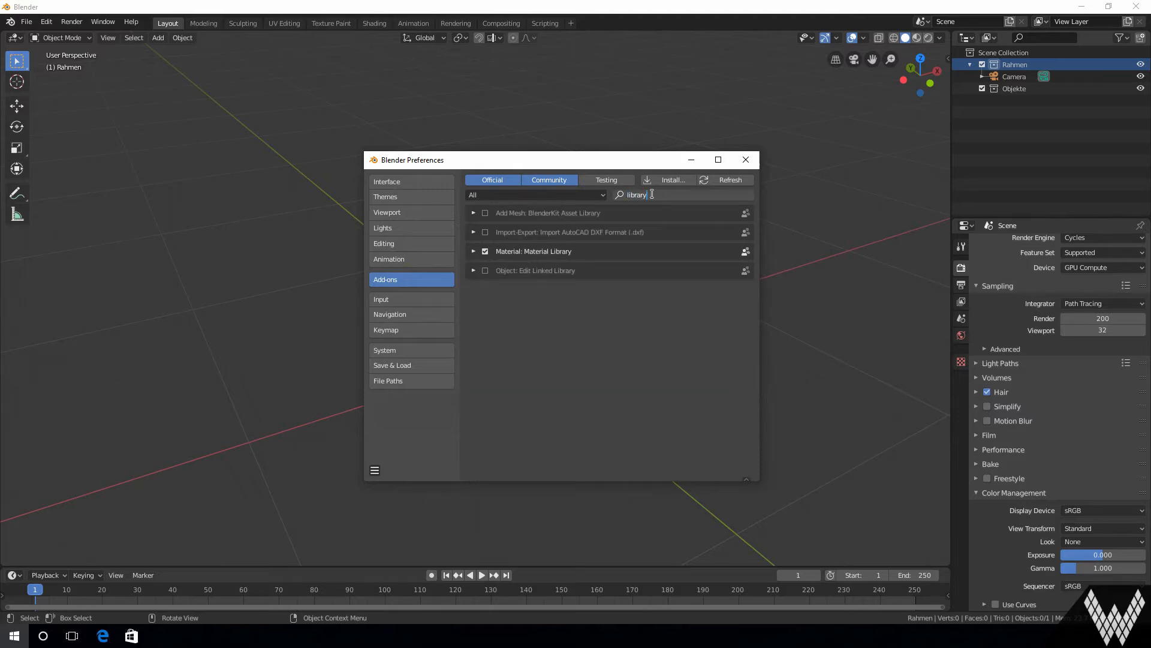
{"action": "left_click", "coordinate": [473, 252]}
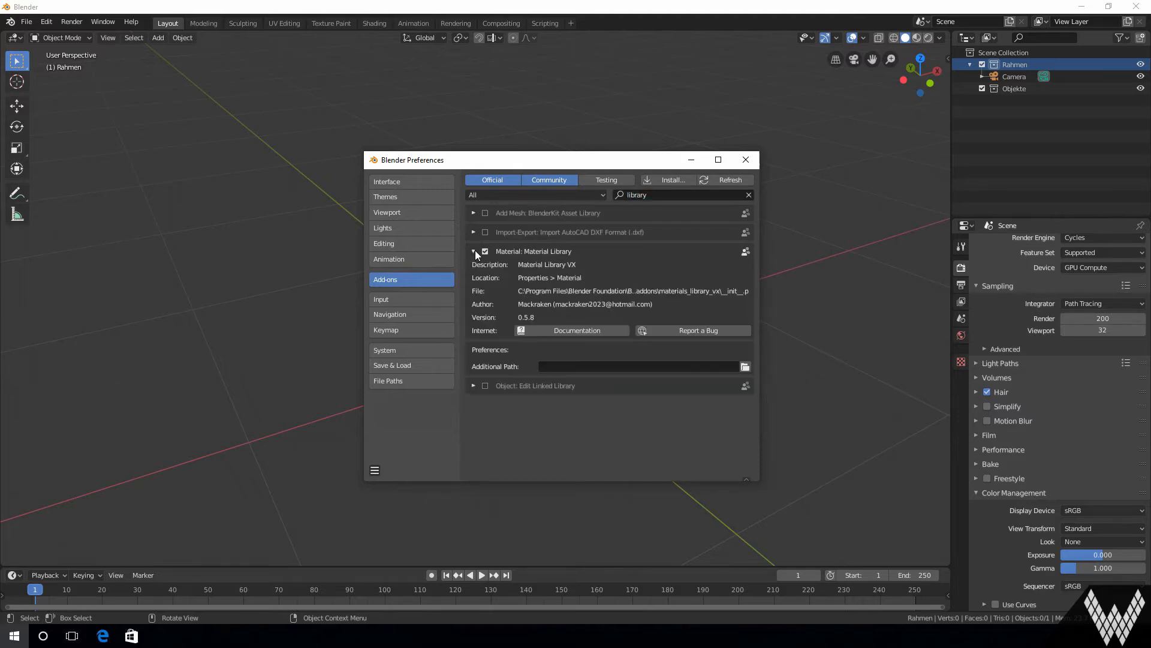
{"action": "mouse_move", "coordinate": [485, 252]}
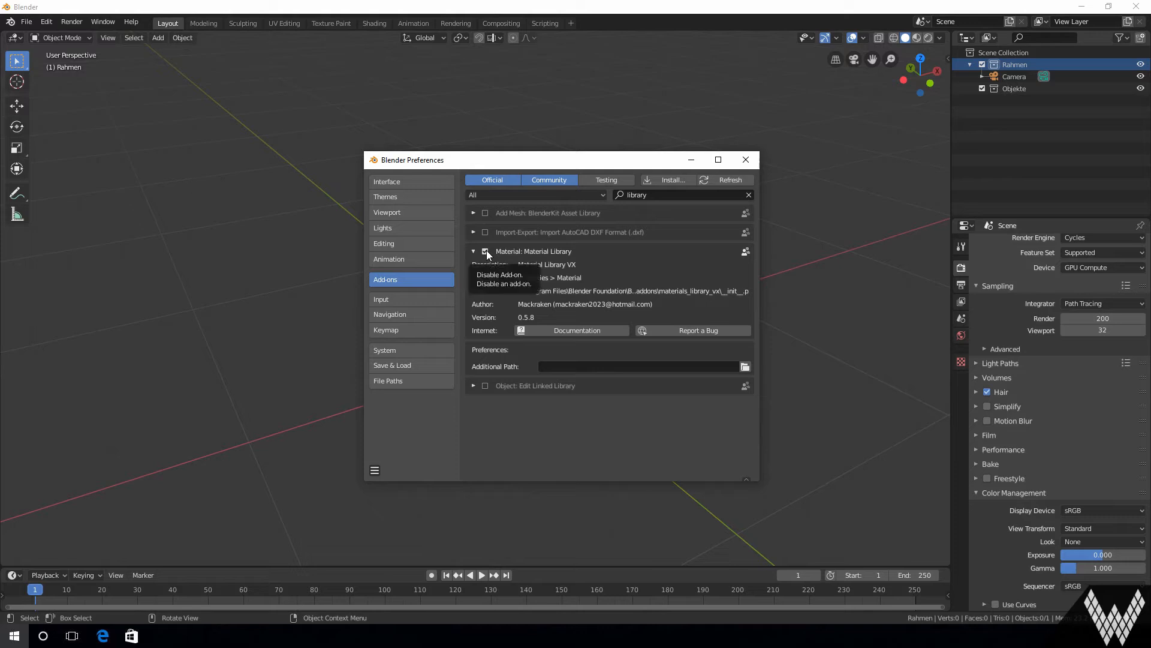
{"action": "left_click", "coordinate": [744, 160]}
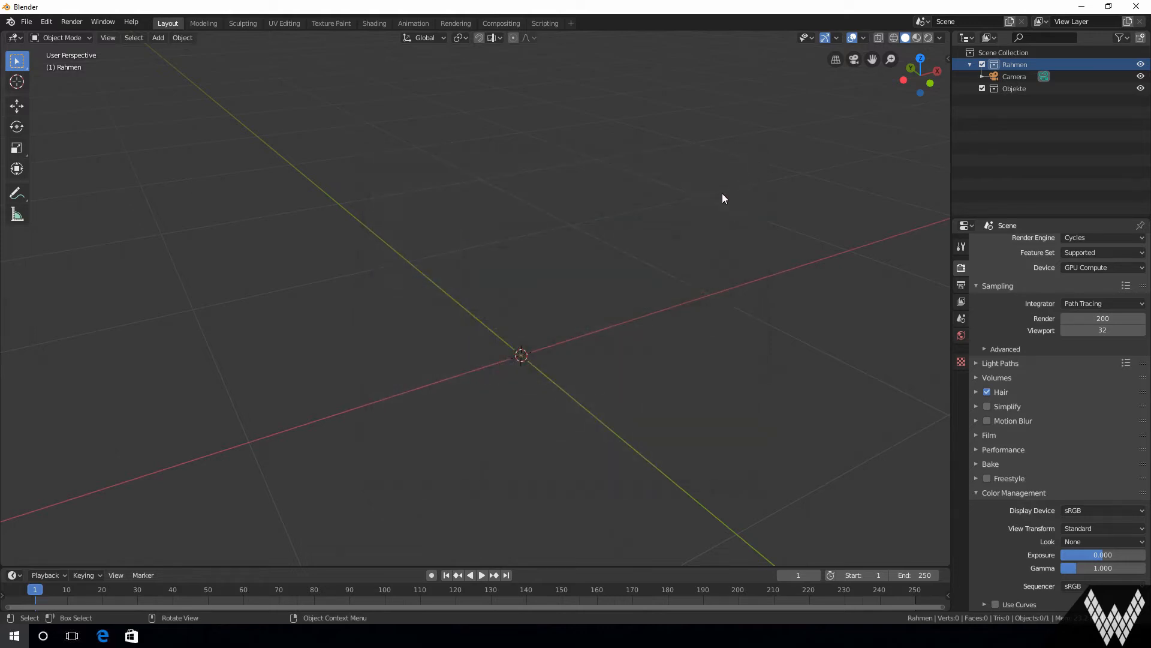
{"action": "mouse_move", "coordinate": [1102, 303]}
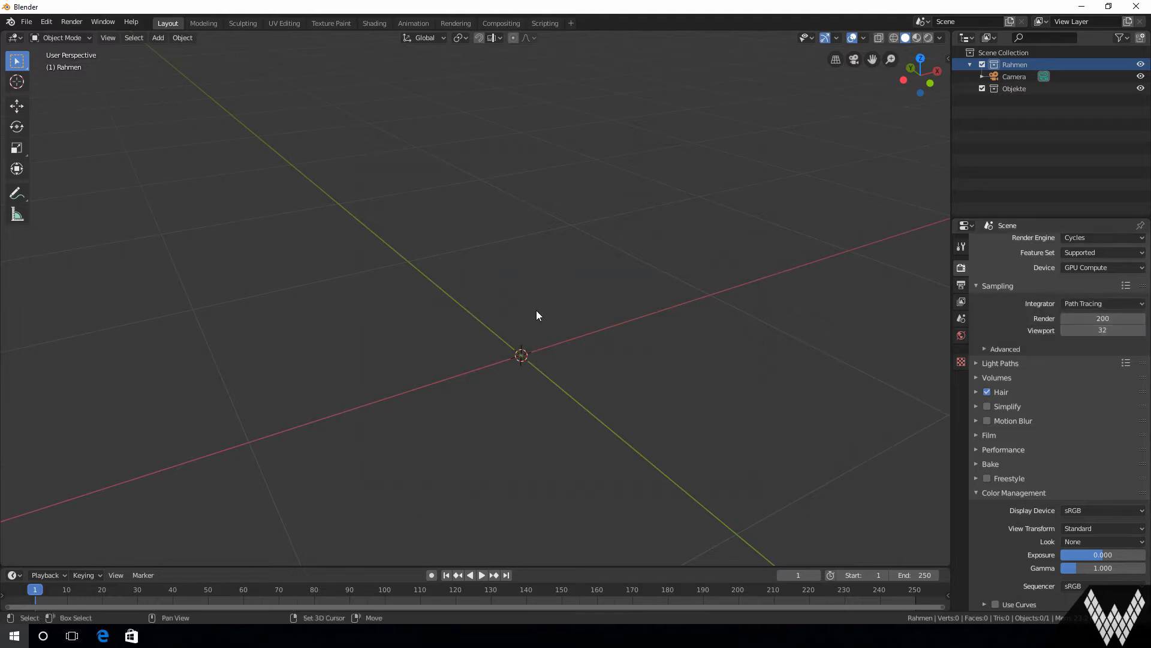
Step: Add a cube via the Add > Mesh menu and show its Material Properties with the Material Library VX panel
{"action": "left_click", "coordinate": [157, 38]}
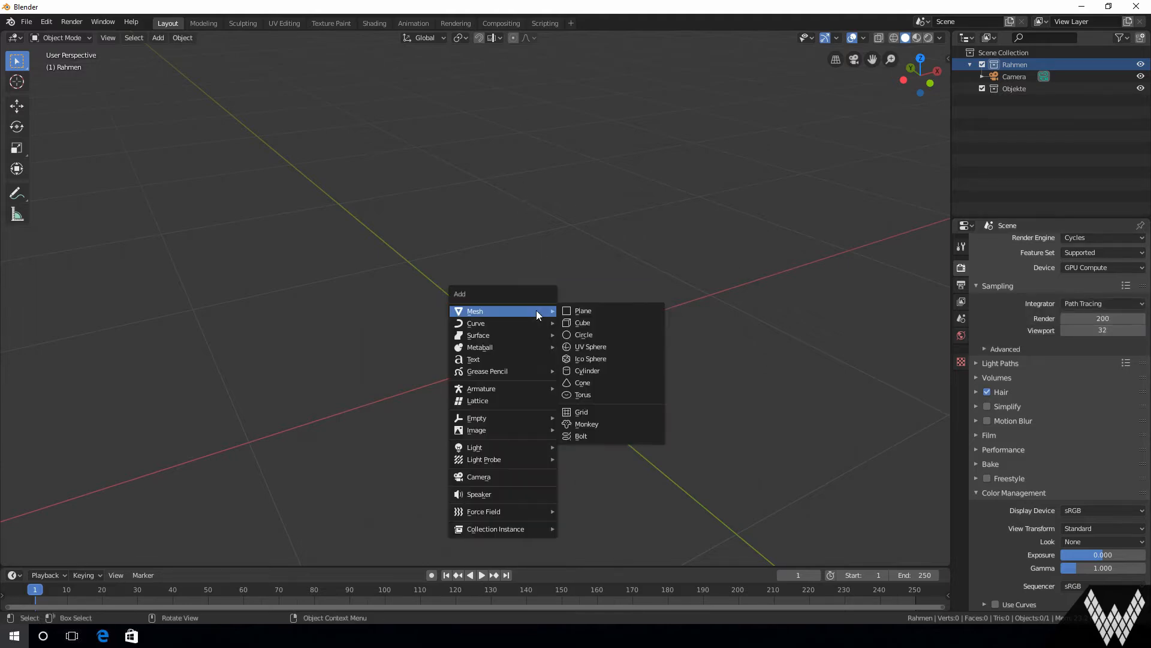
{"action": "left_click", "coordinate": [582, 323]}
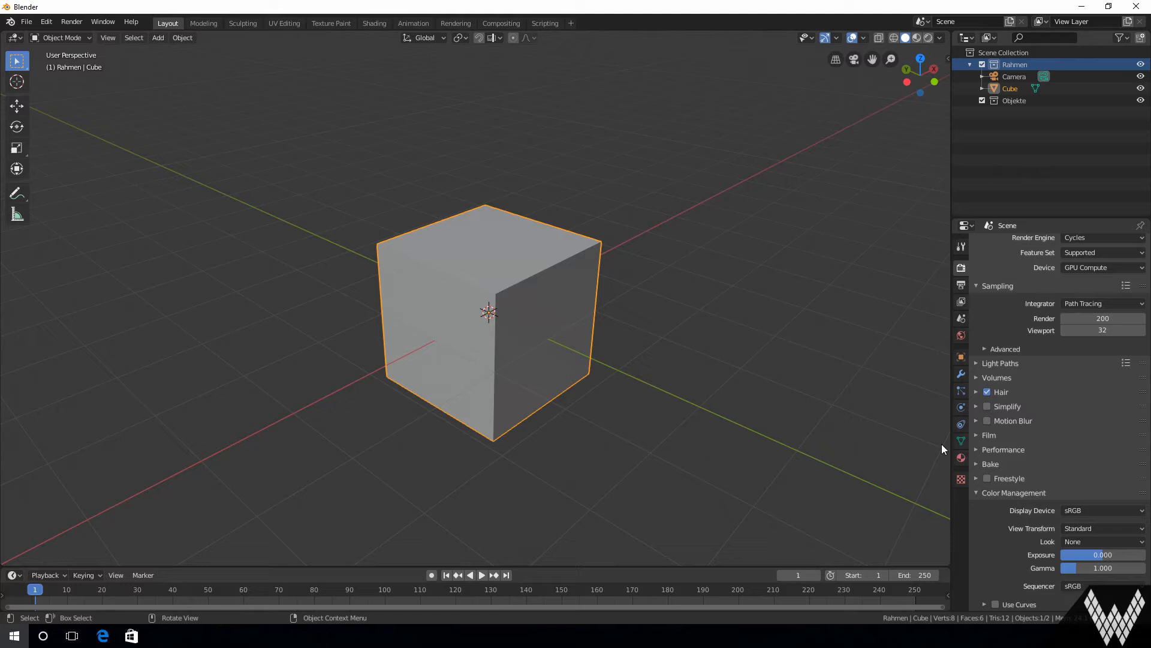
{"action": "left_click", "coordinate": [961, 458]}
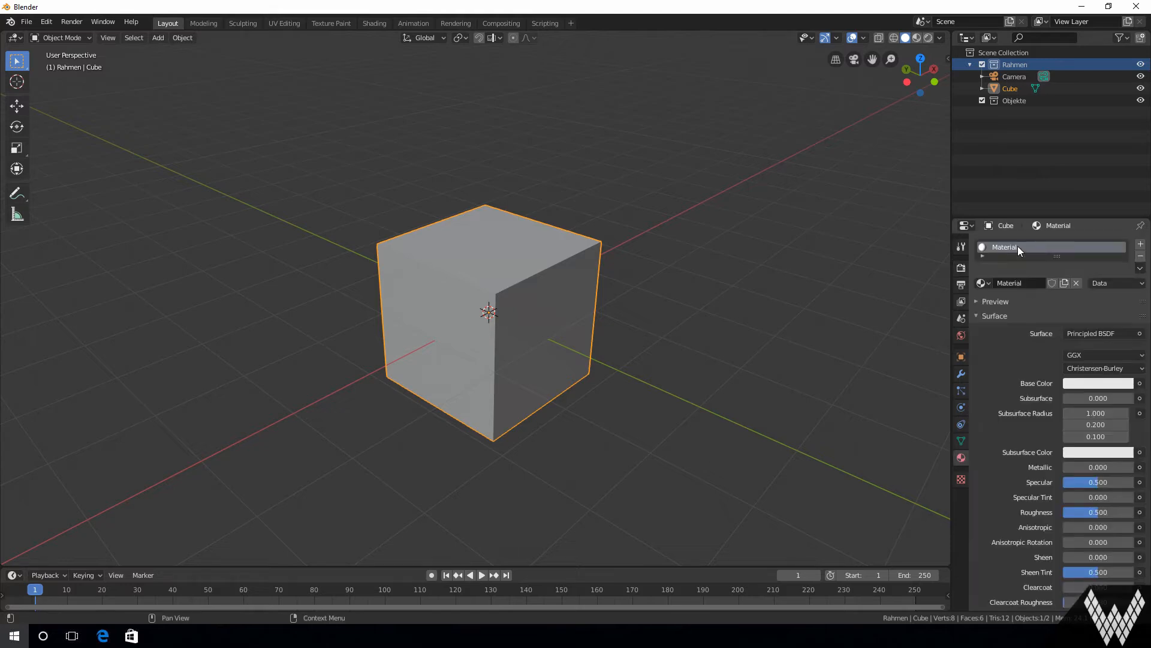
{"action": "mouse_move", "coordinate": [1017, 253]}
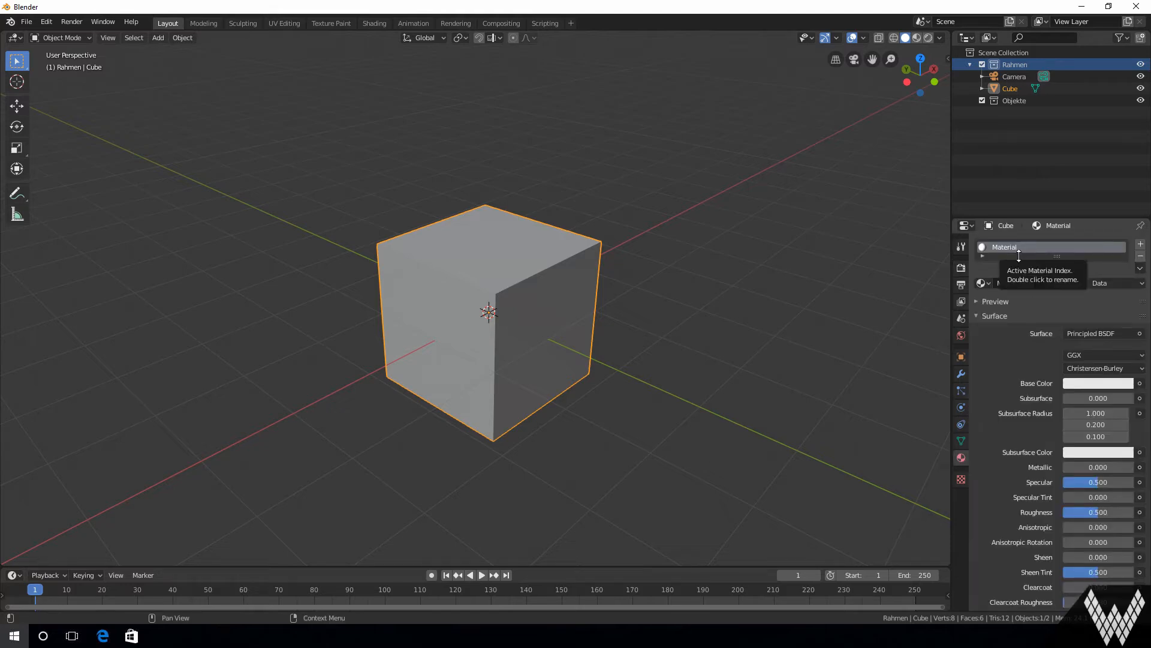
{"action": "scroll", "scroll_direction": "down", "scroll_amount": 3}
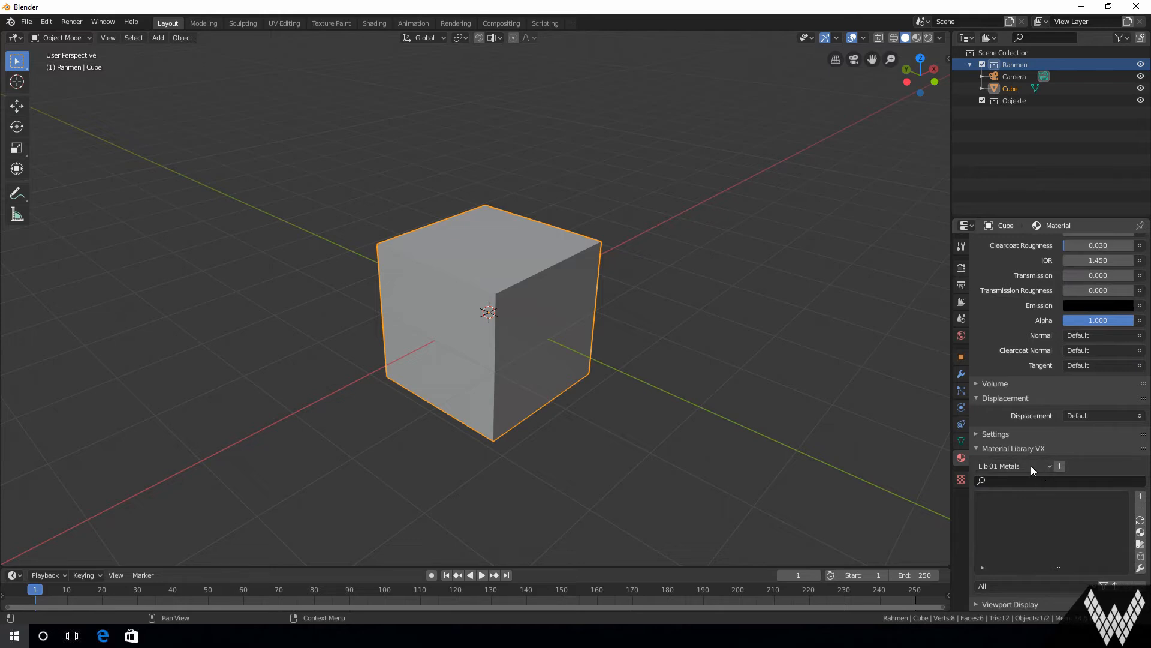
Step: Choose the Lib 02 Floor library and apply 011_FloortileWhiteShiny_2k to the cube
{"action": "left_click", "coordinate": [1013, 466]}
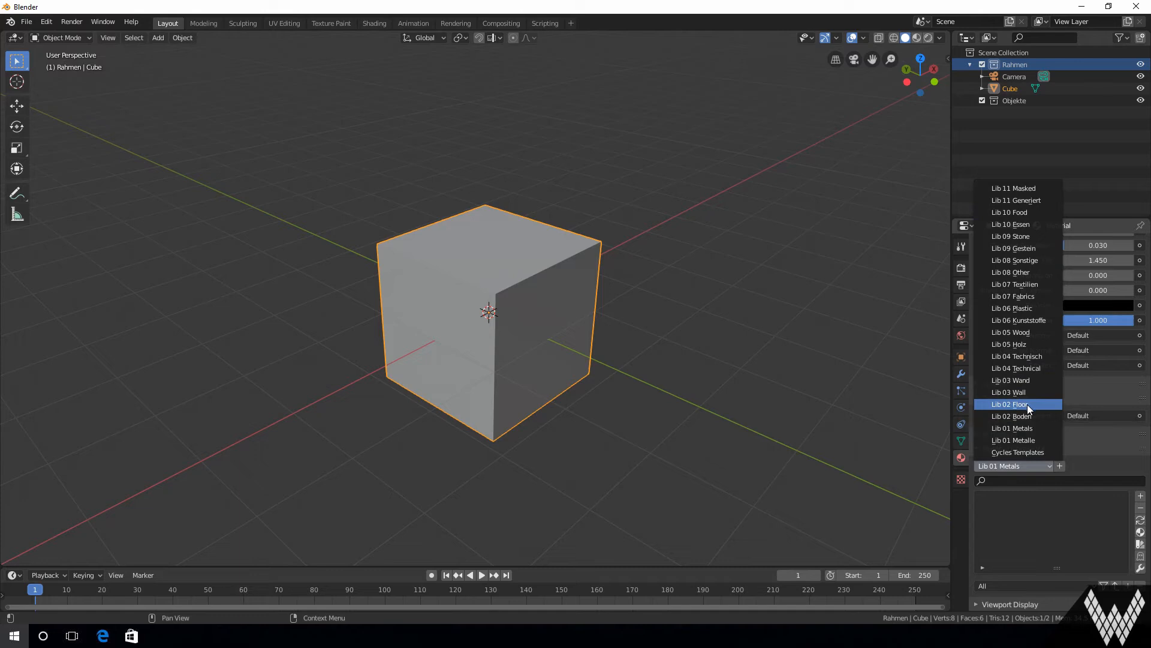
{"action": "left_click", "coordinate": [1013, 404]}
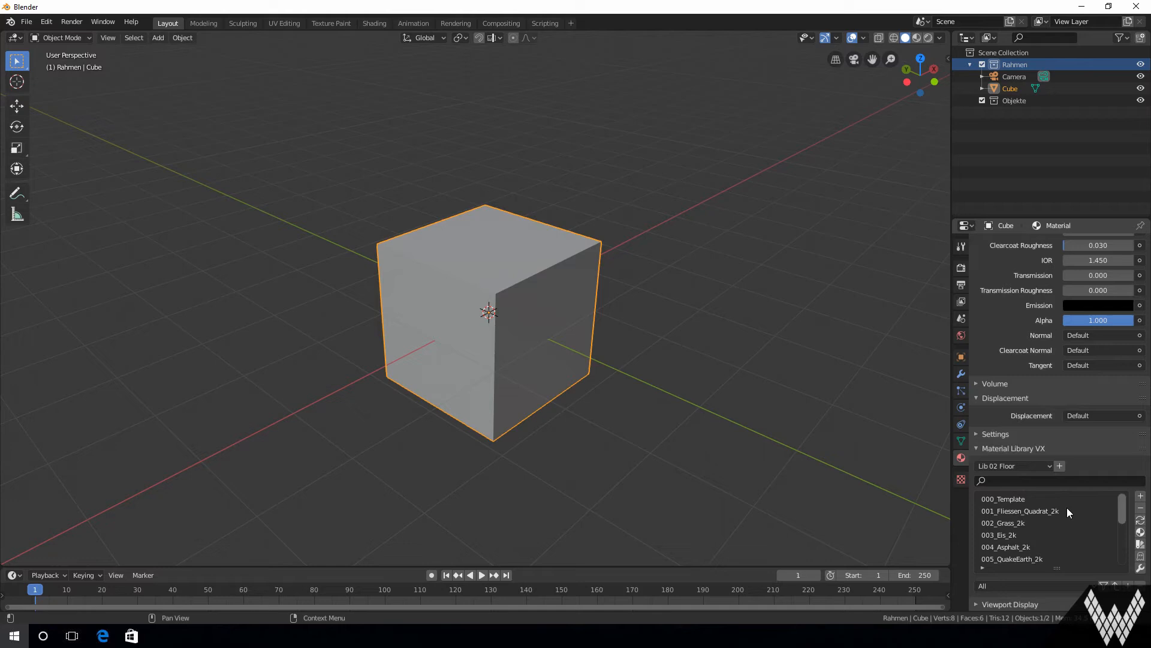
{"action": "scroll", "scroll_direction": "down", "scroll_amount": 3}
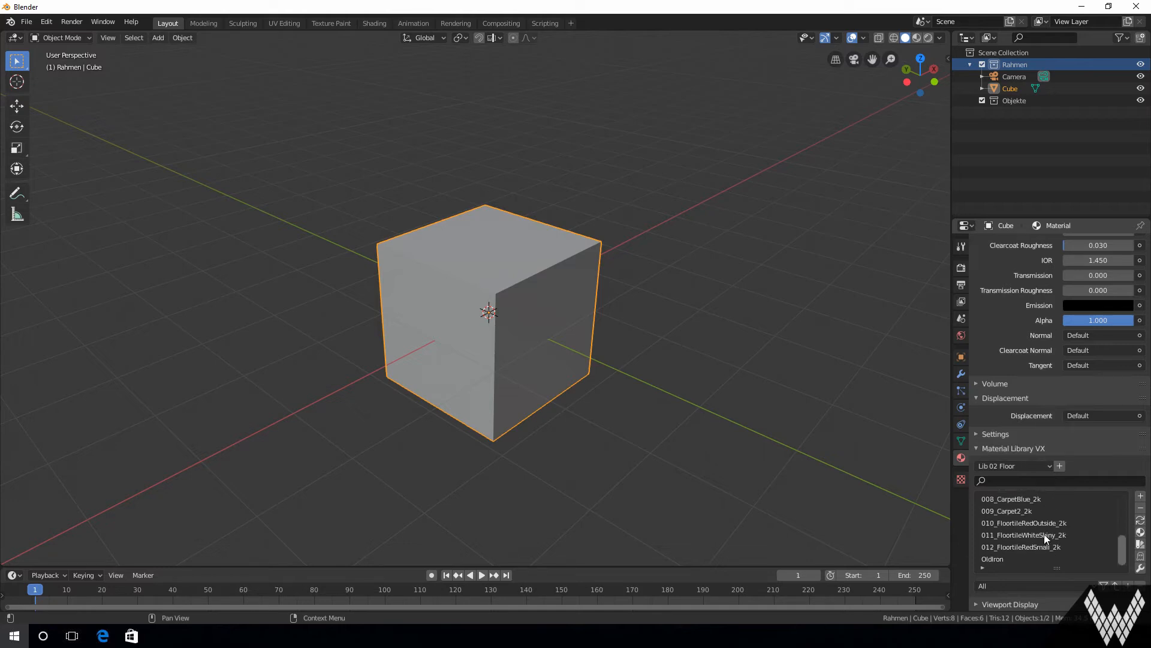
{"action": "left_click", "coordinate": [1023, 535]}
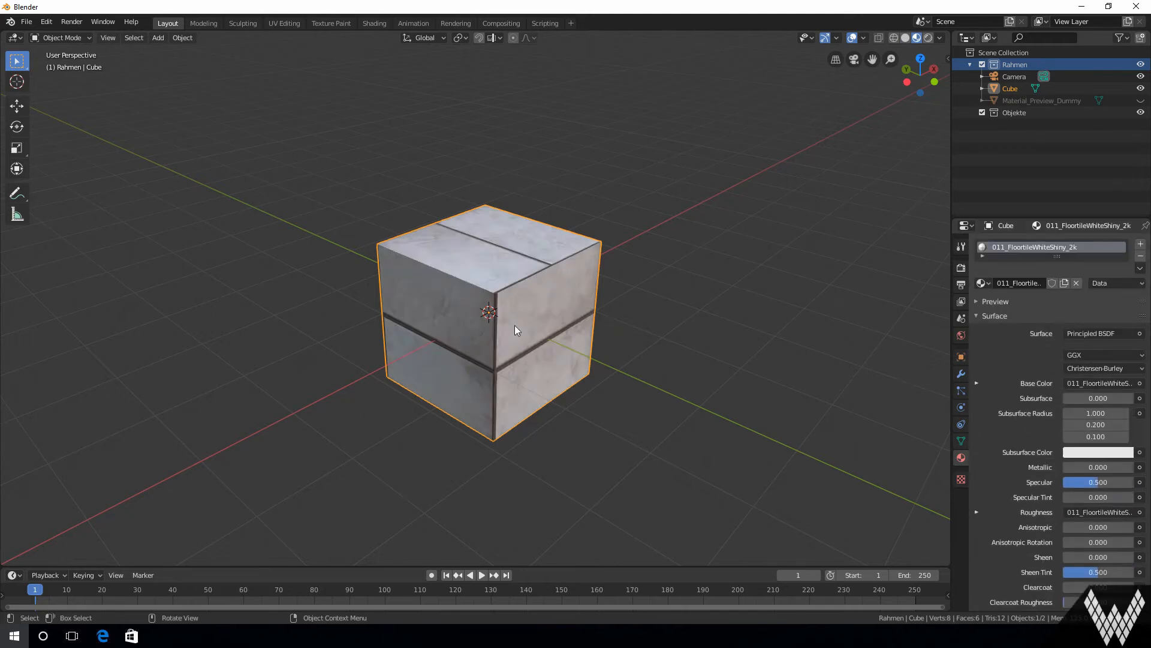
Step: Switch the viewport to Rendered shading and swap the cube's material to 010_FloortileRedOutside_2k
{"action": "key", "text": "Tab"}
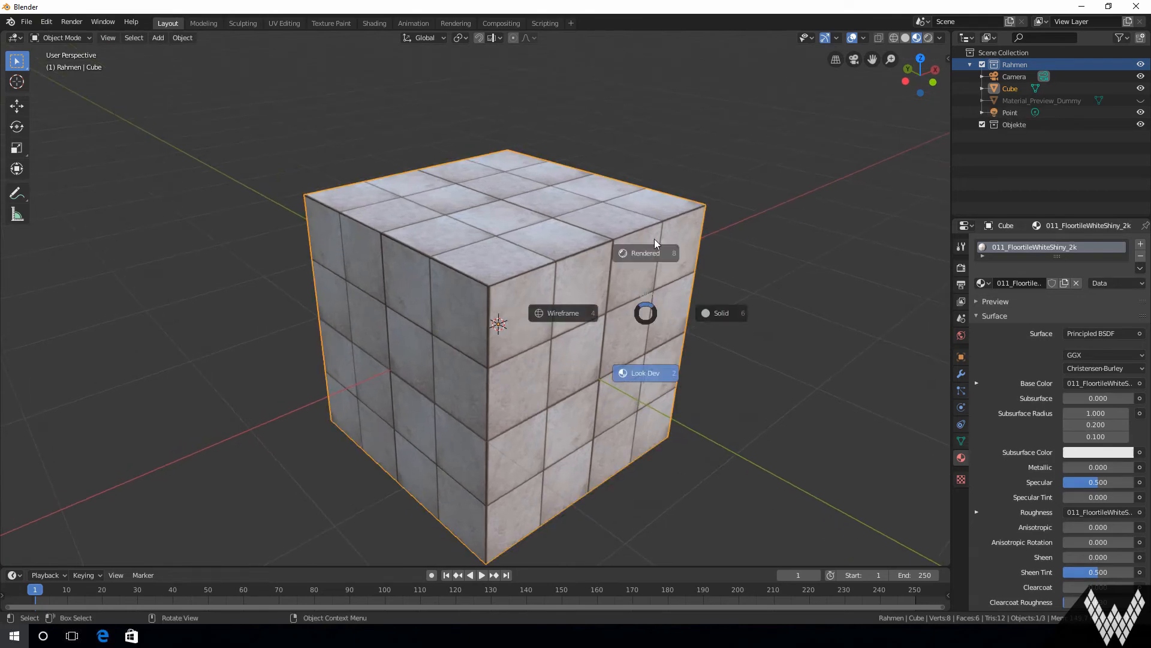
{"action": "left_click", "coordinate": [645, 253]}
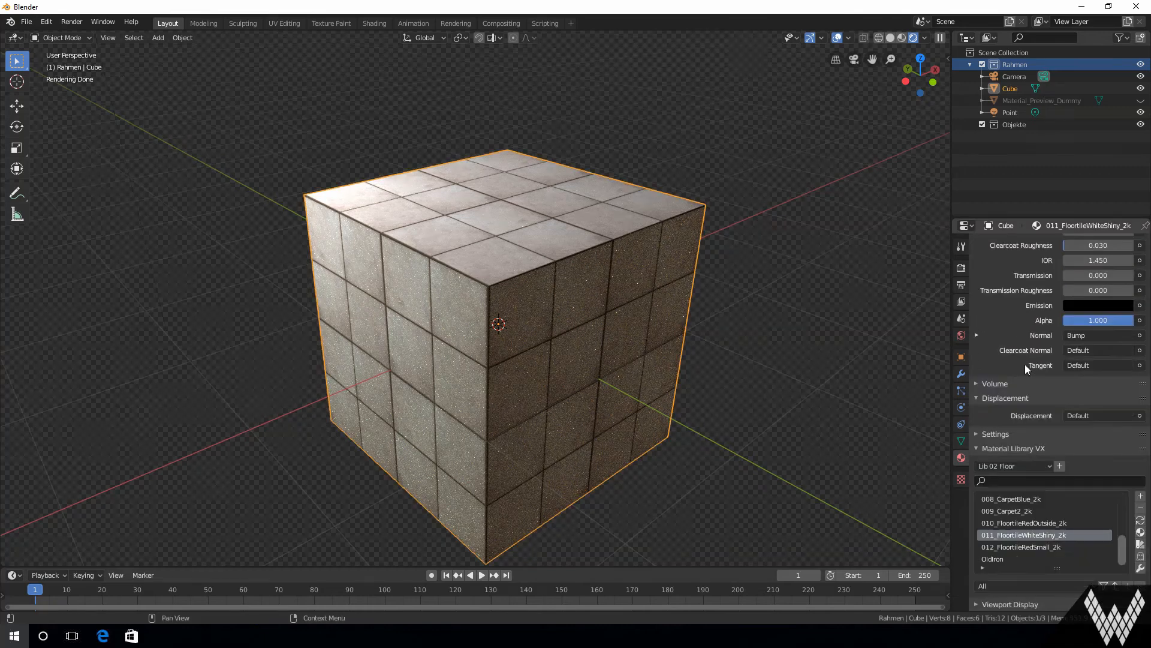
{"action": "left_click", "coordinate": [1023, 523]}
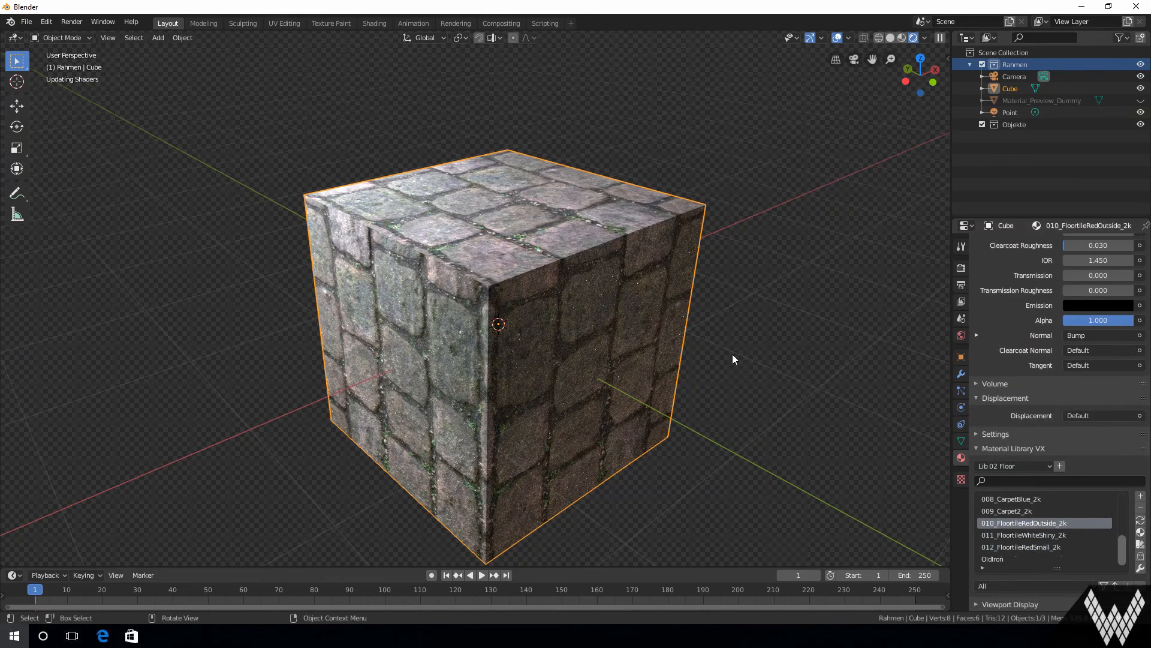